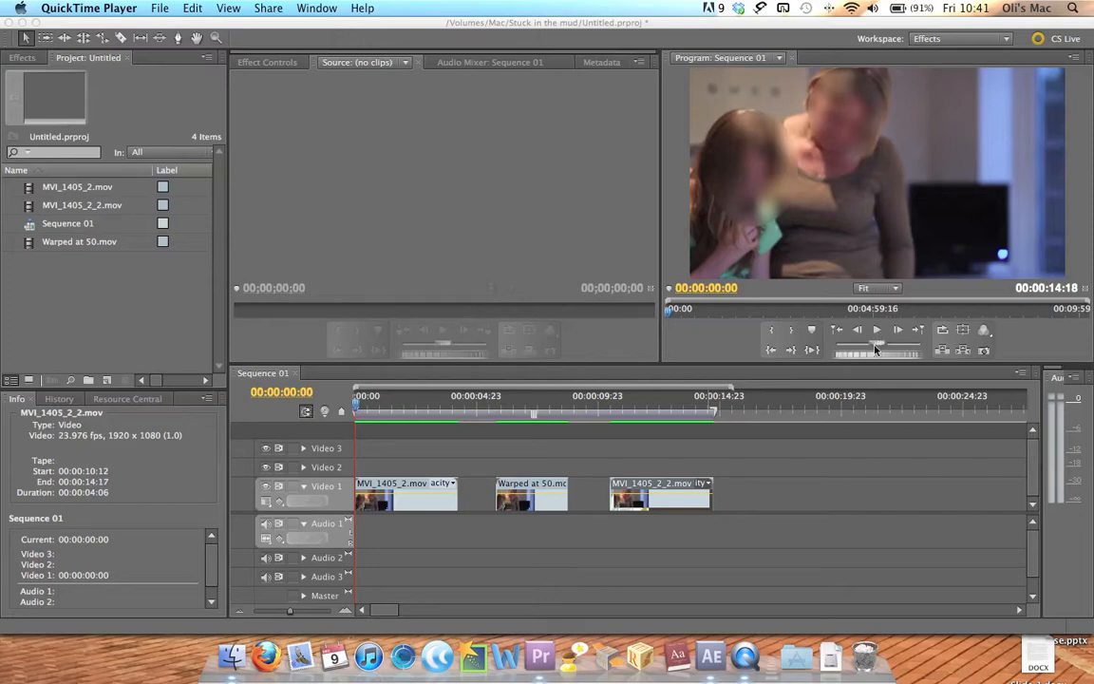
Step: Play Sequence 01 through all three clips to its end at 00:00:14:18
{"action": "left_click", "coordinate": [876, 330]}
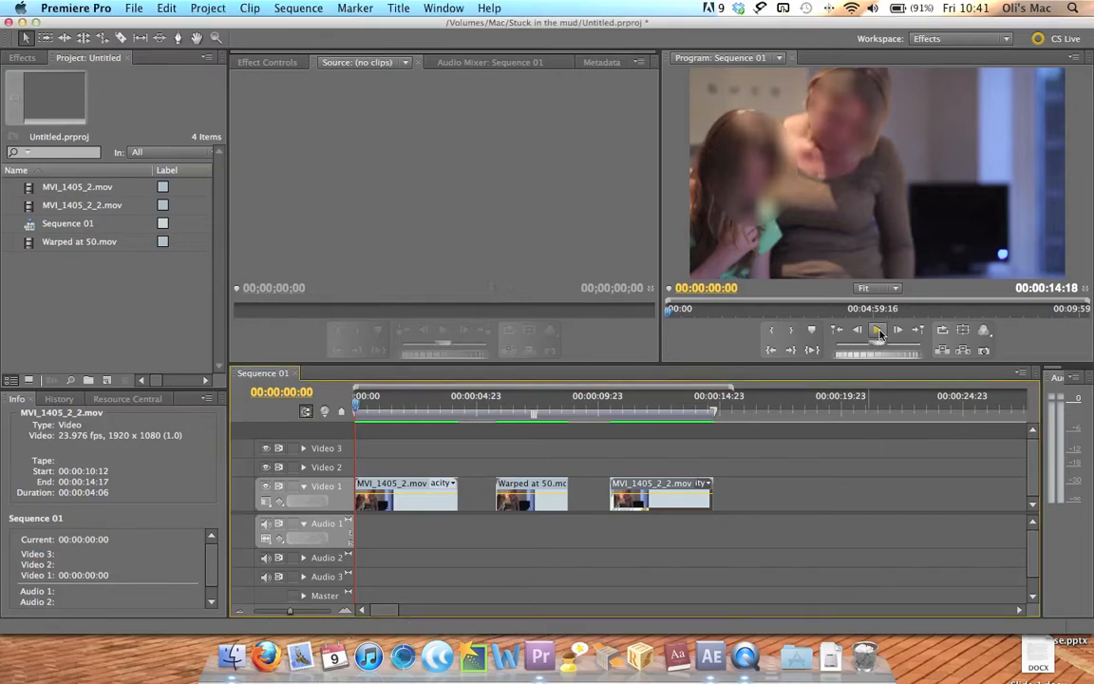
{"action": "mouse_move", "coordinate": [876, 329]}
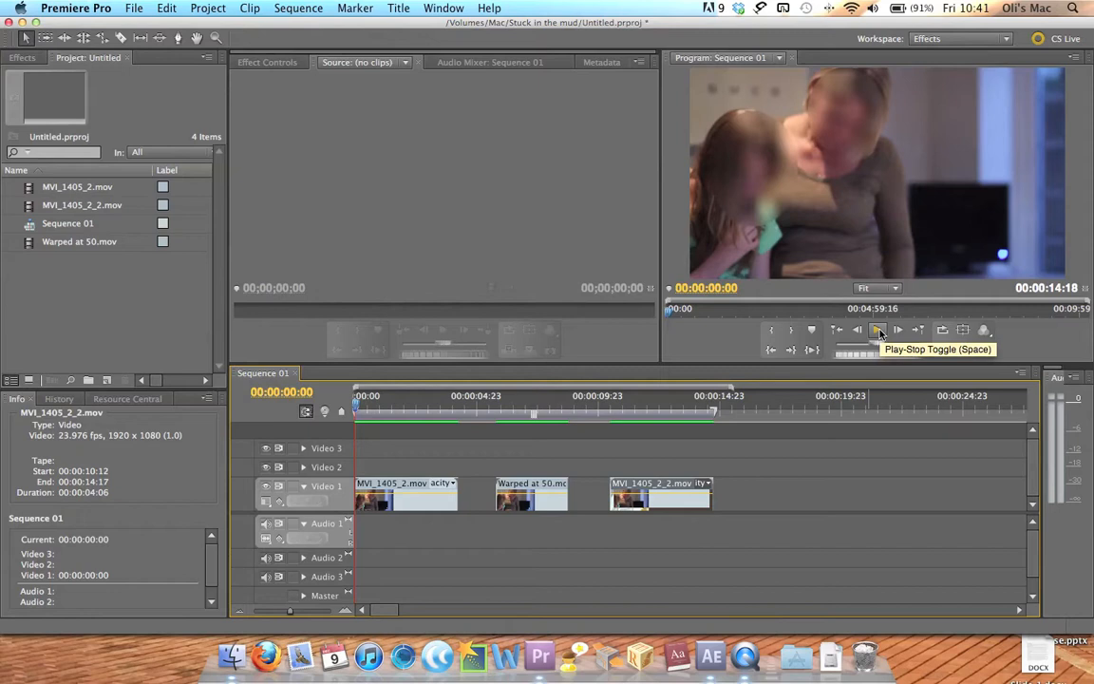
{"action": "left_click", "coordinate": [877, 329]}
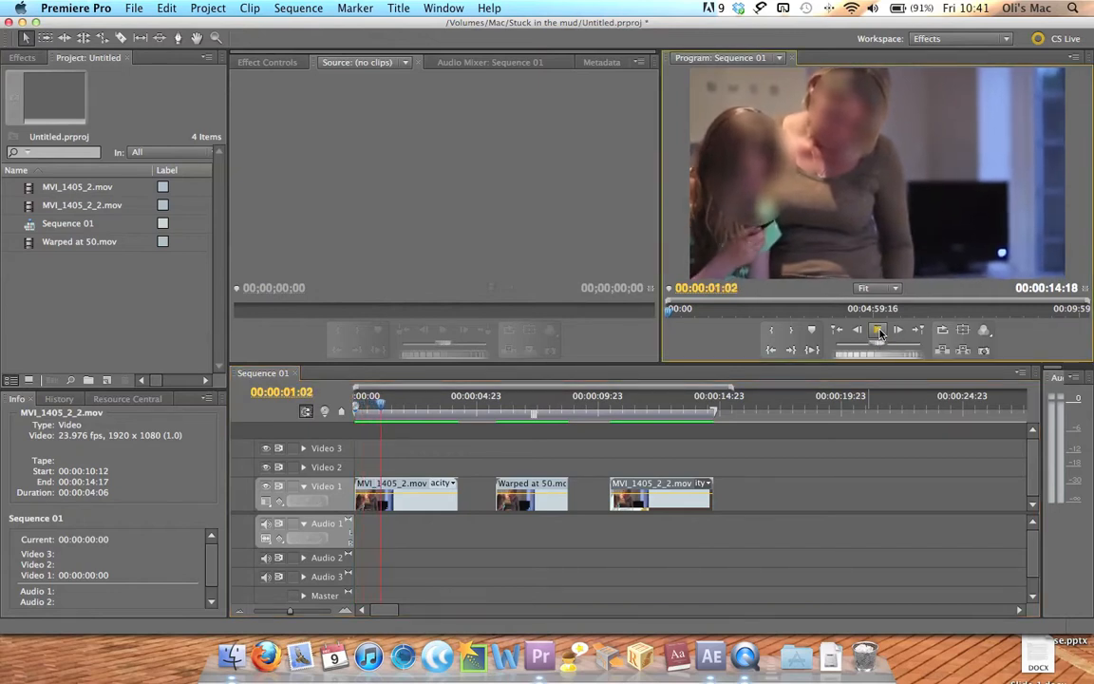
{"action": "left_click", "coordinate": [878, 329]}
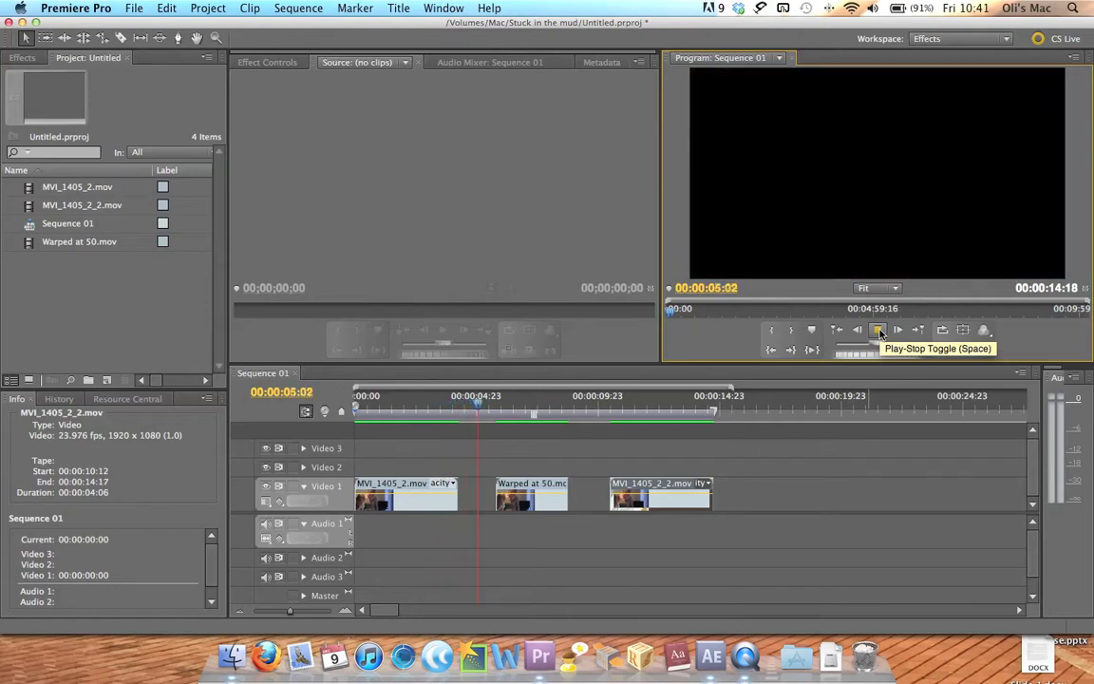
{"action": "left_click", "coordinate": [877, 329]}
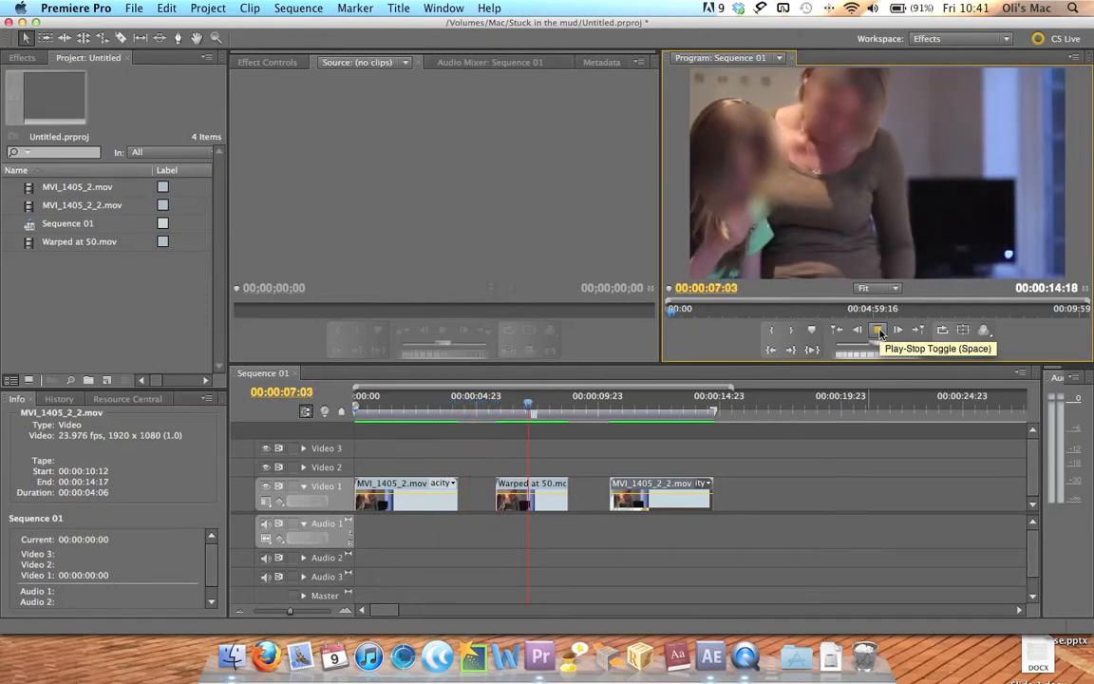
{"action": "left_click", "coordinate": [878, 329]}
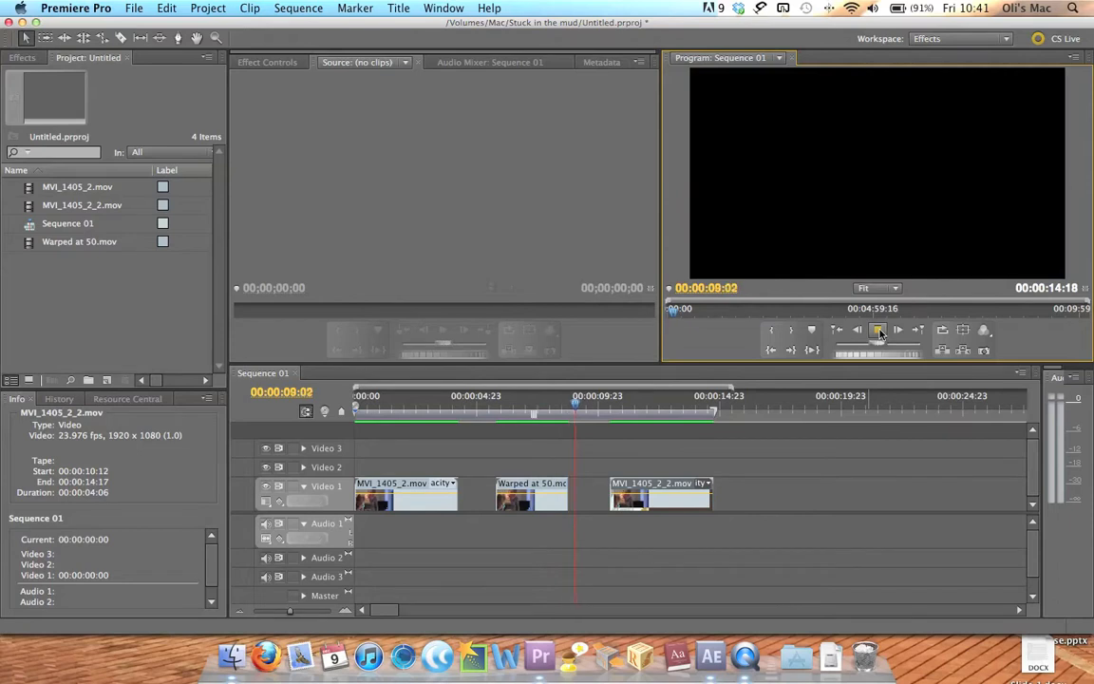
{"action": "left_click", "coordinate": [896, 329]}
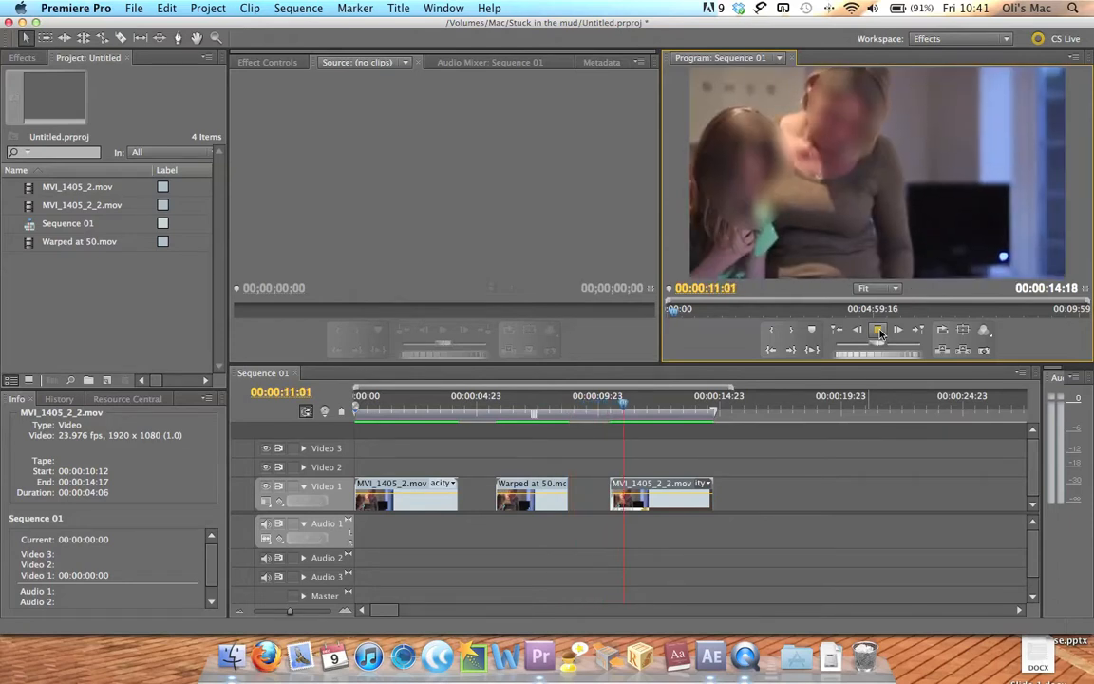
{"action": "left_click", "coordinate": [896, 329]}
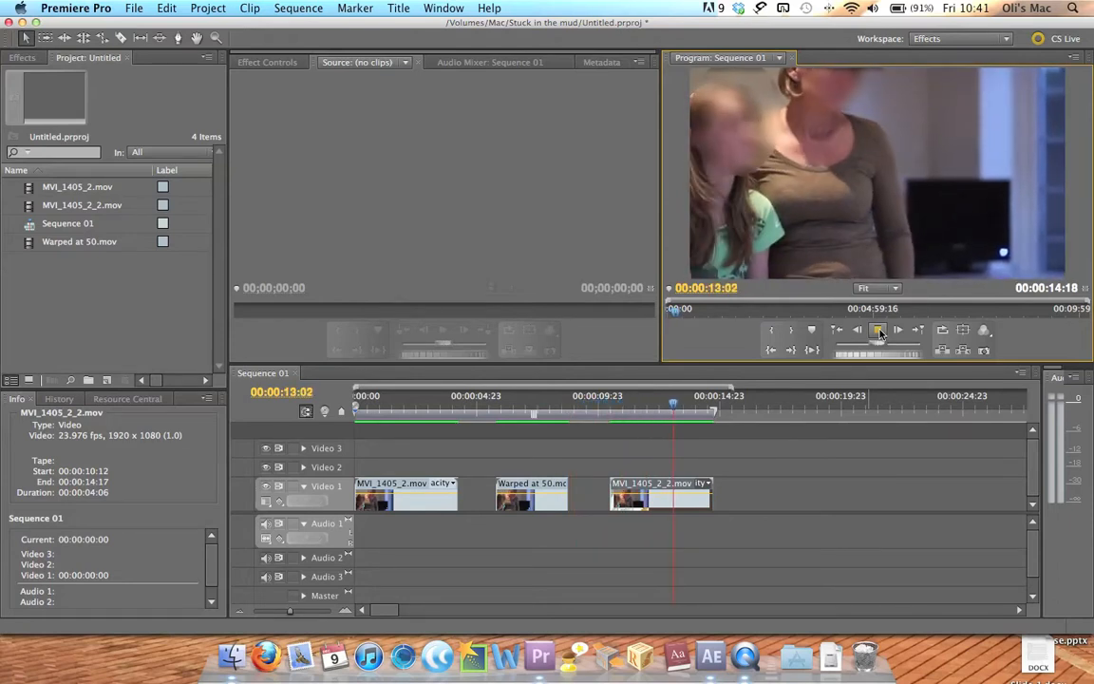
{"action": "left_click", "coordinate": [897, 330]}
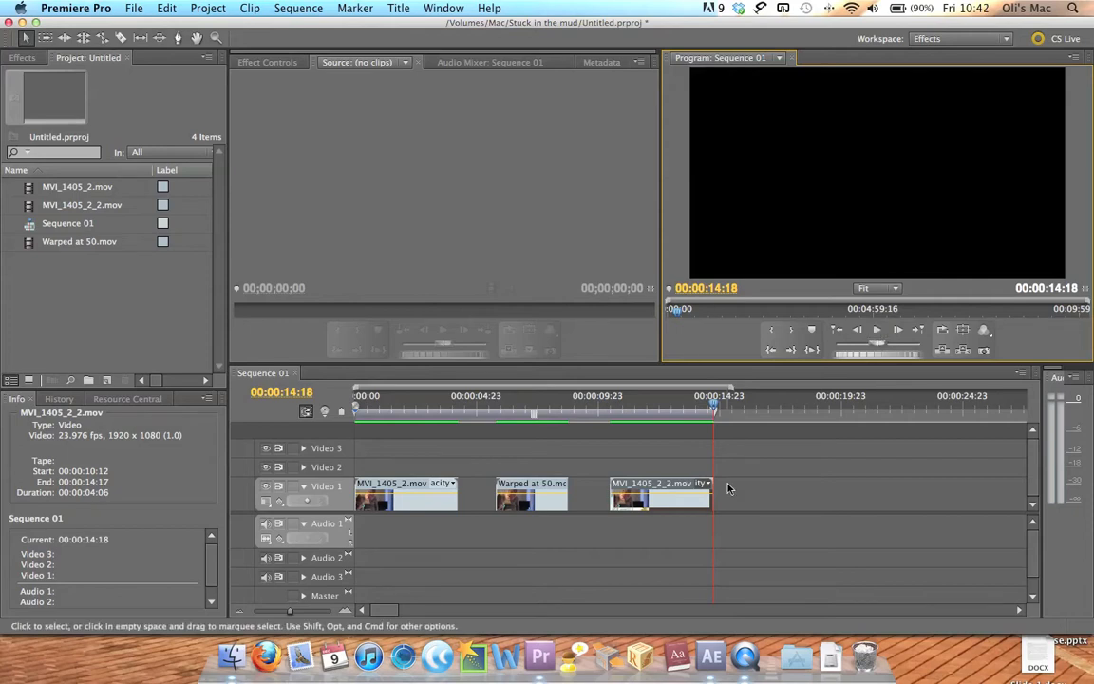
{"action": "mouse_move", "coordinate": [711, 655]}
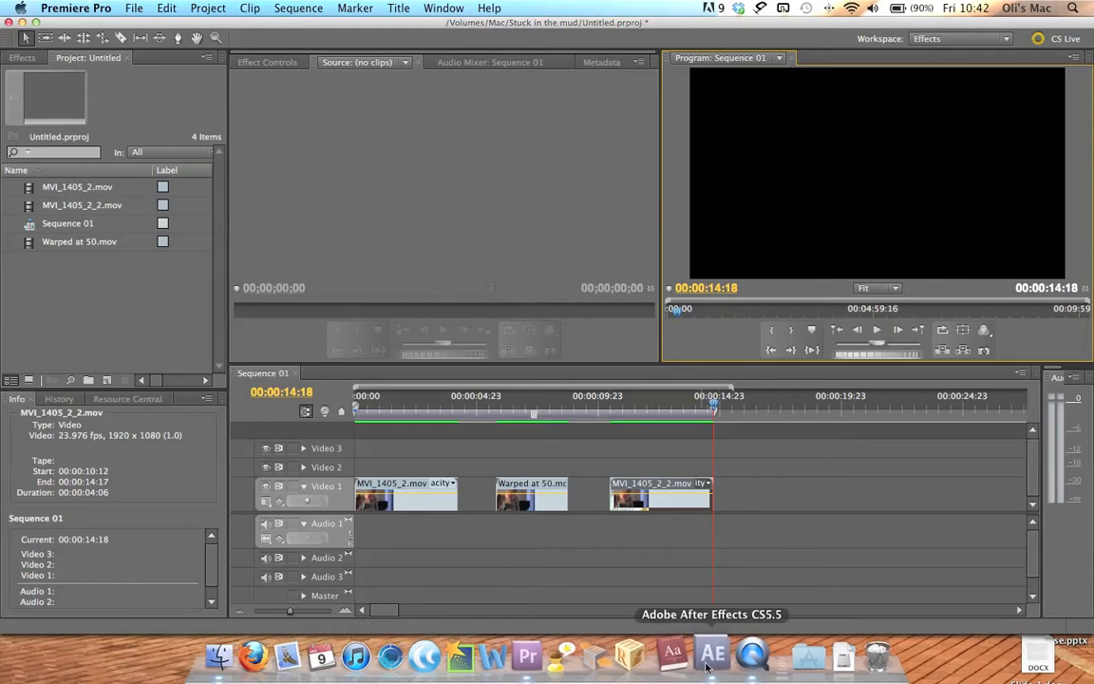
Step: Switch from Premiere Pro to the After Effects project holding MVI_1405_2.mov
{"action": "left_click", "coordinate": [711, 654]}
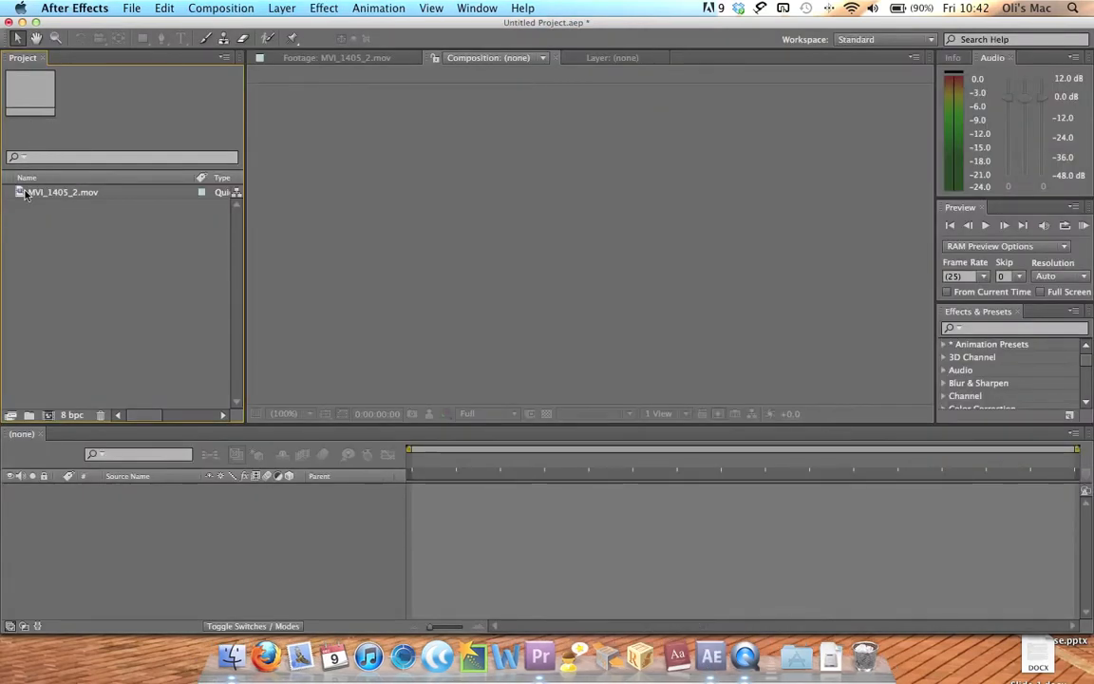
Step: Create composition MVI_1405_2 from the clip and add Warp Stabilizer to its layer
{"action": "left_click", "coordinate": [62, 192]}
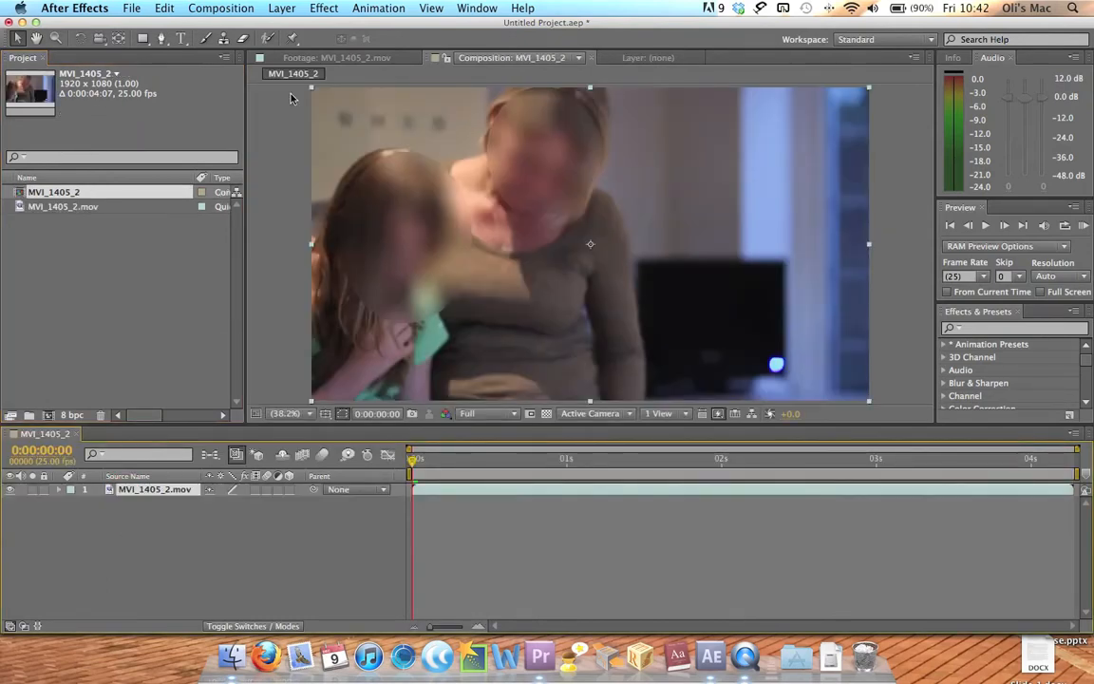
{"action": "left_click", "coordinate": [378, 8]}
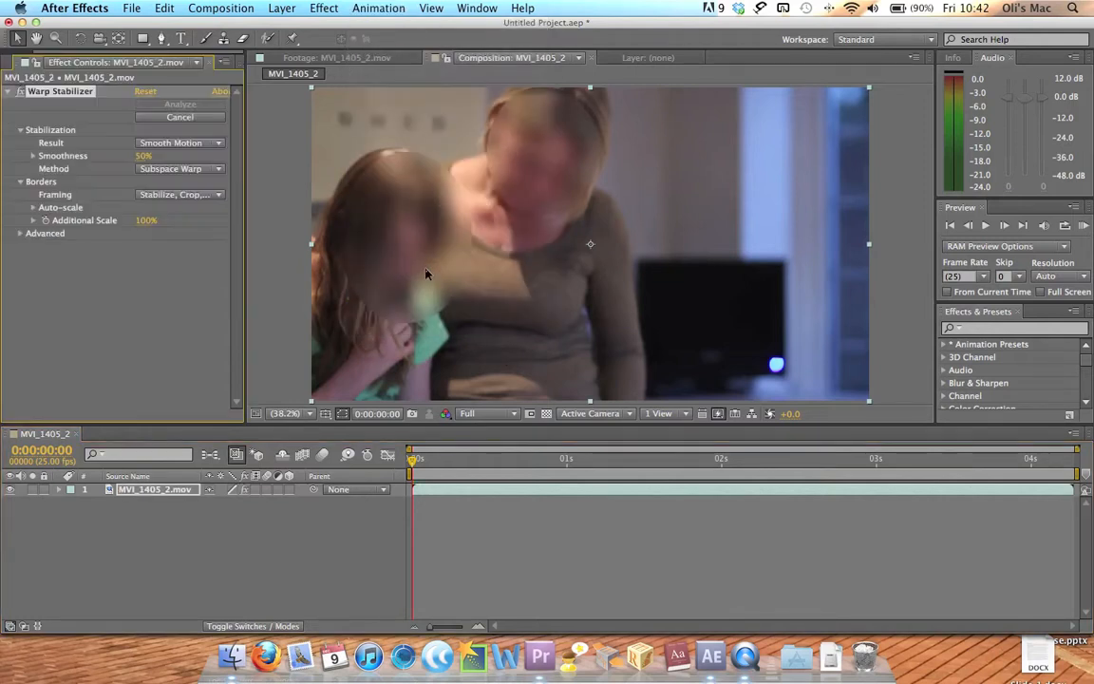
Step: Cancel Warp Stabilizer's automatic analysis so Smoothness can be lowered to 1% first
{"action": "left_click", "coordinate": [180, 104]}
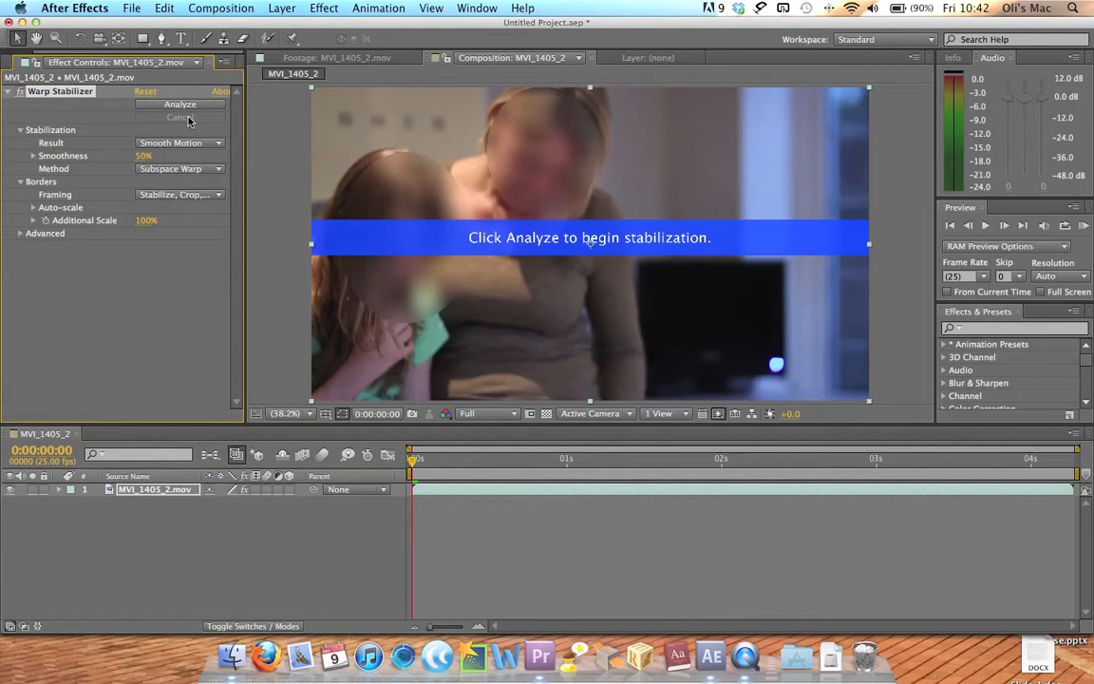
{"action": "mouse_move", "coordinate": [142, 165]}
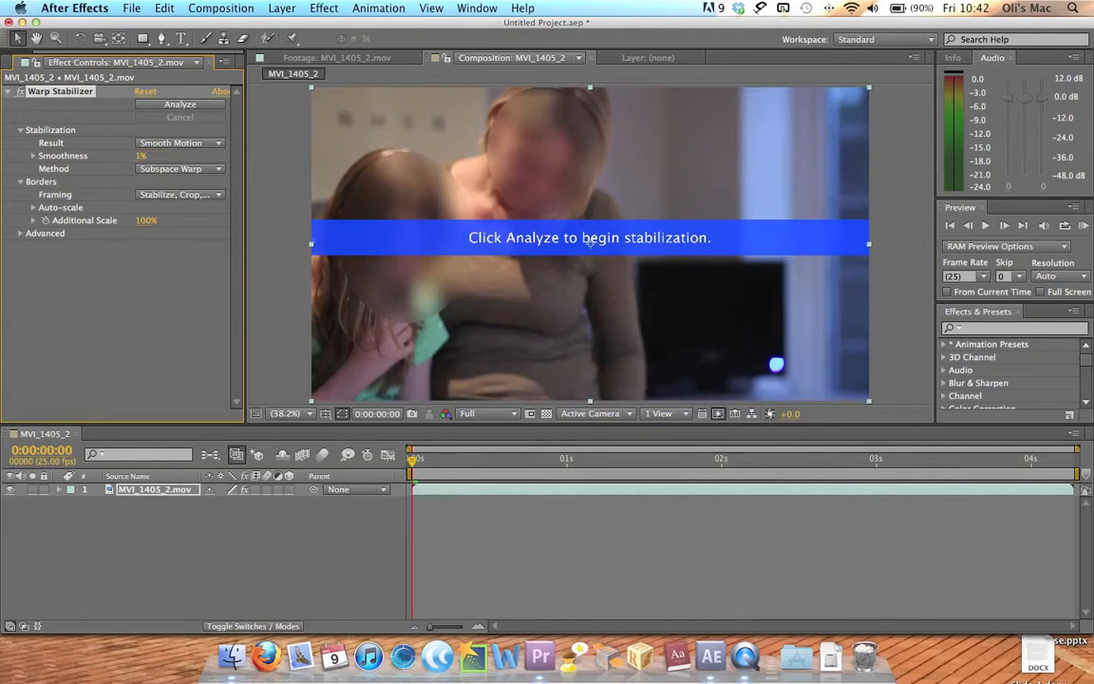
{"action": "mouse_move", "coordinate": [696, 250]}
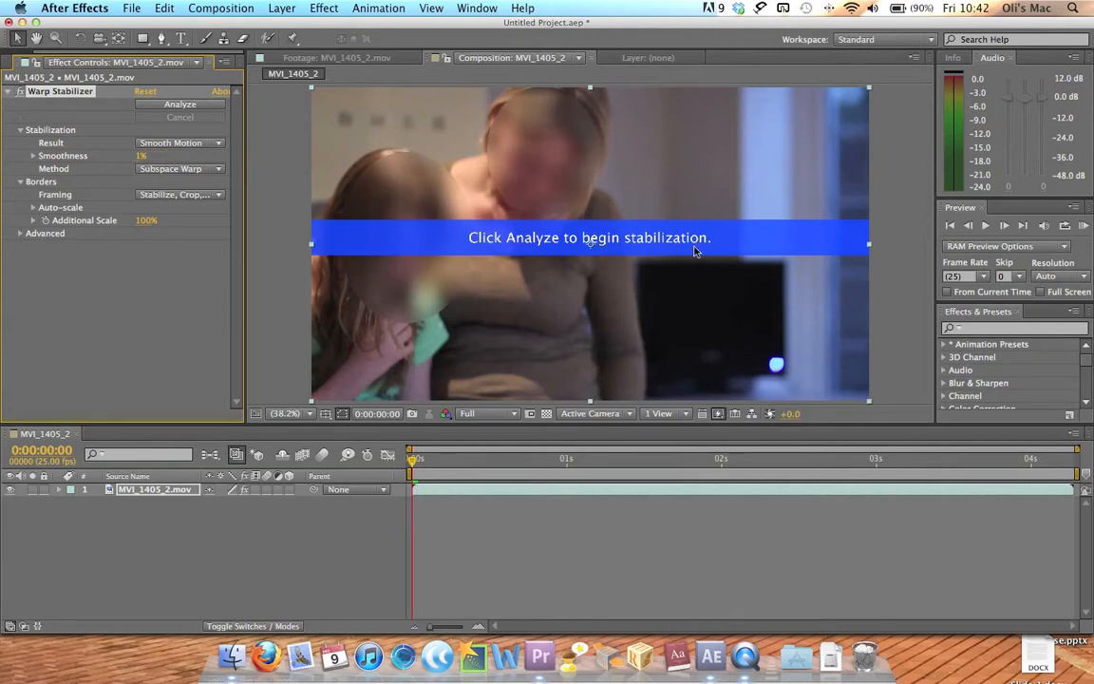
{"action": "mouse_move", "coordinate": [917, 562]}
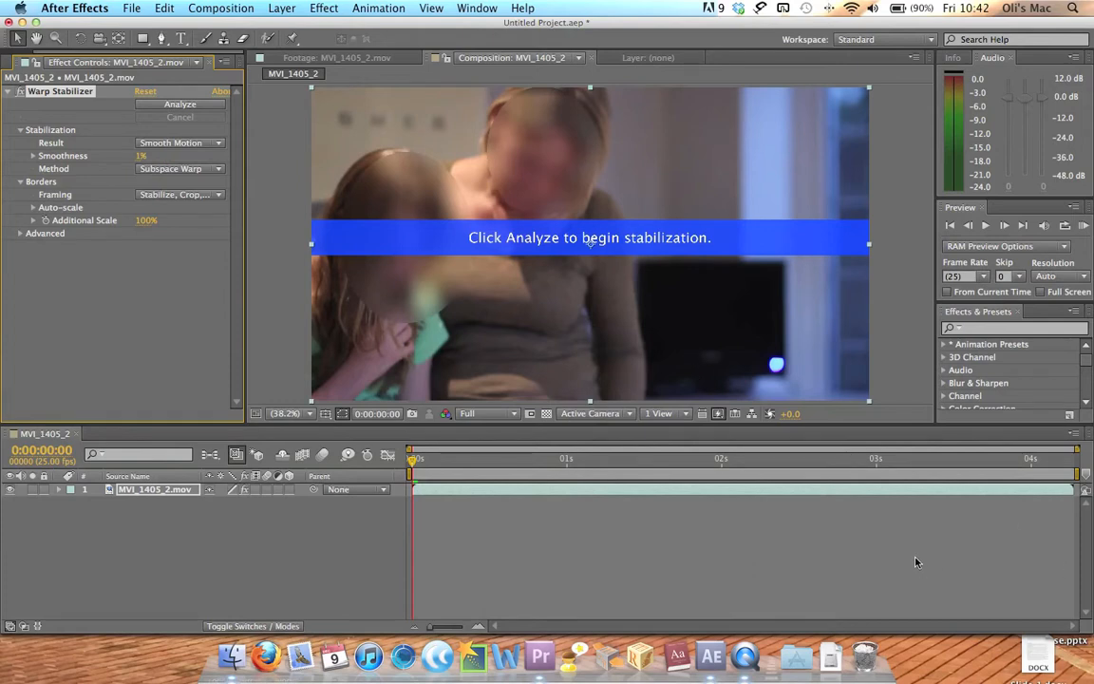
{"action": "mouse_move", "coordinate": [598, 292]}
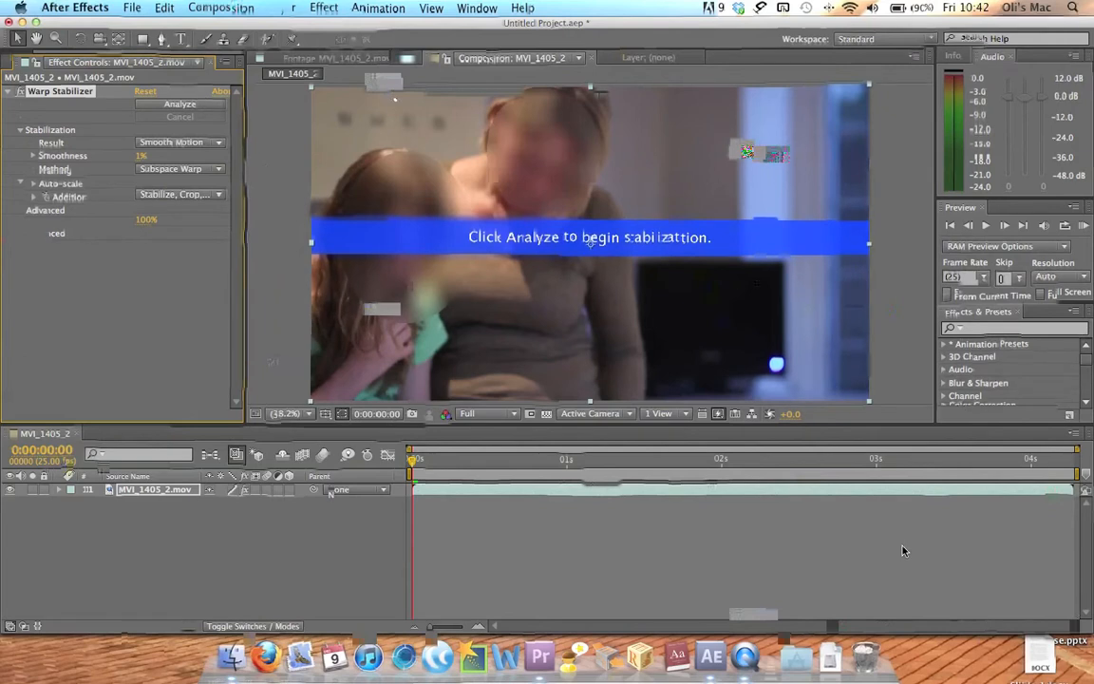
{"action": "left_click", "coordinate": [180, 103]}
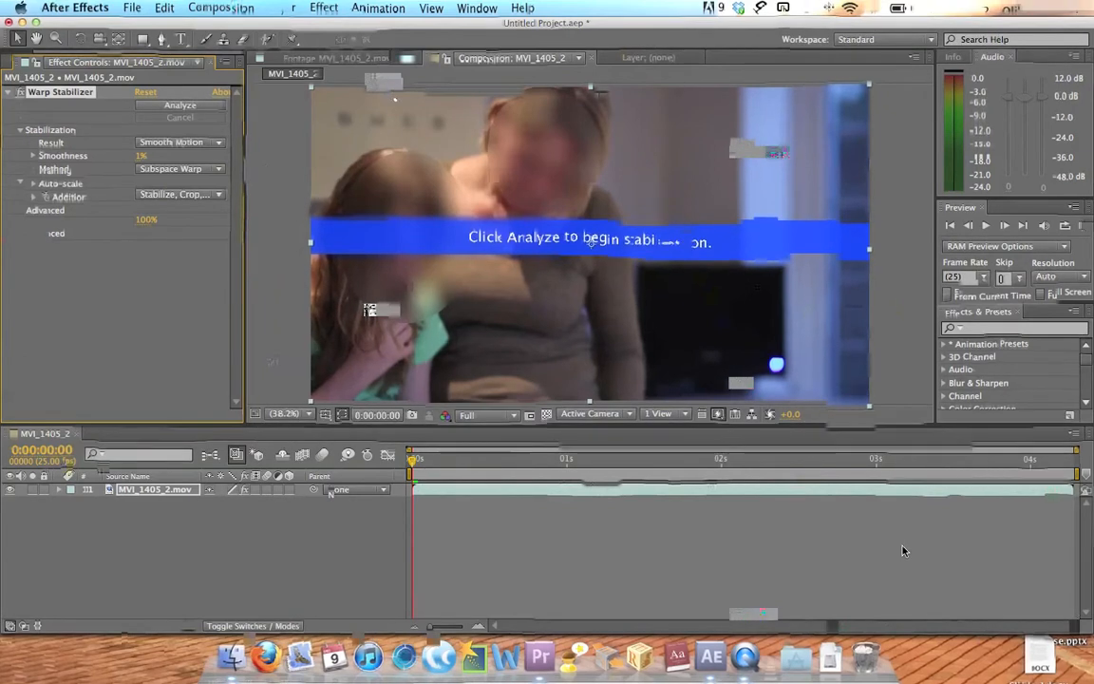